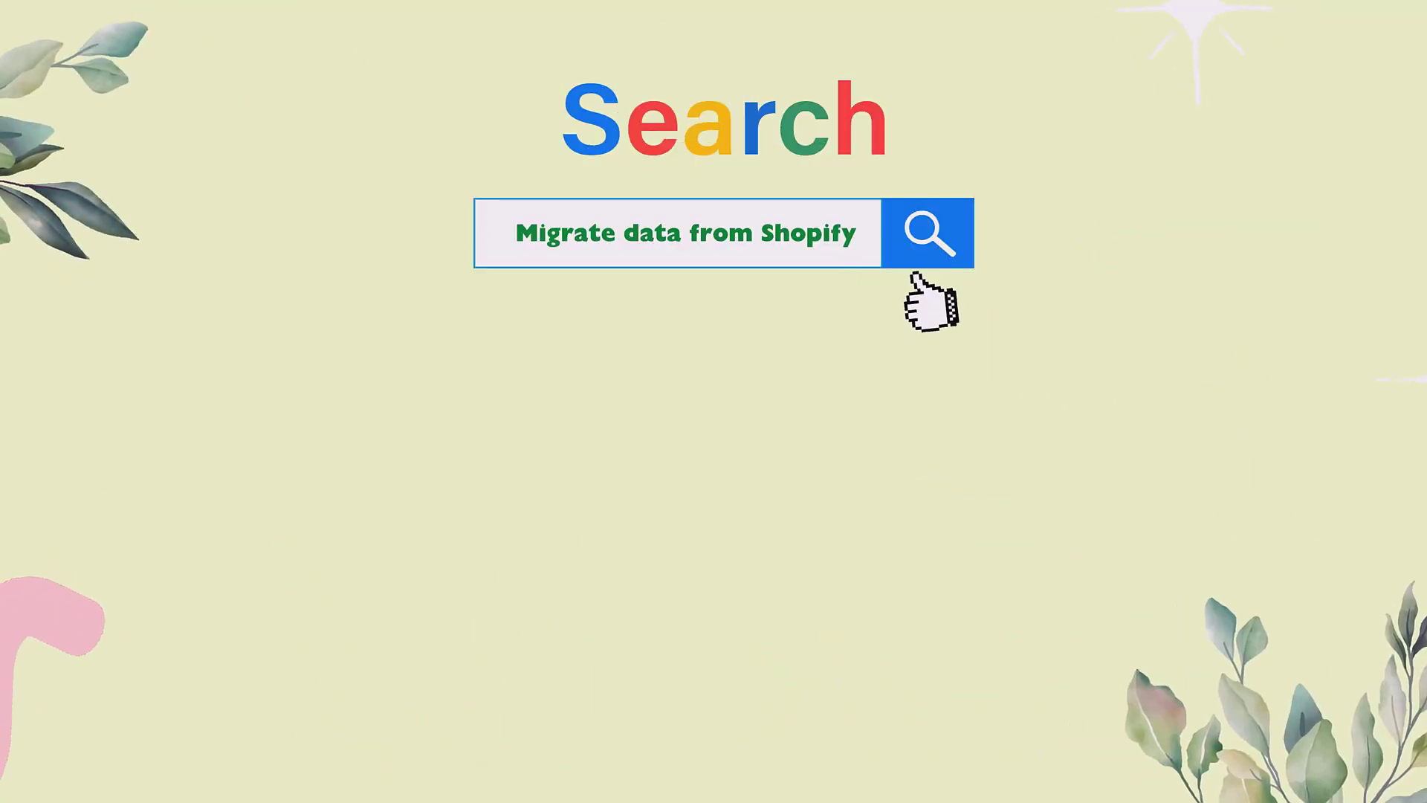
Run the search for 'Migrate data from Shopify' to reach the import screen.
click(928, 234)
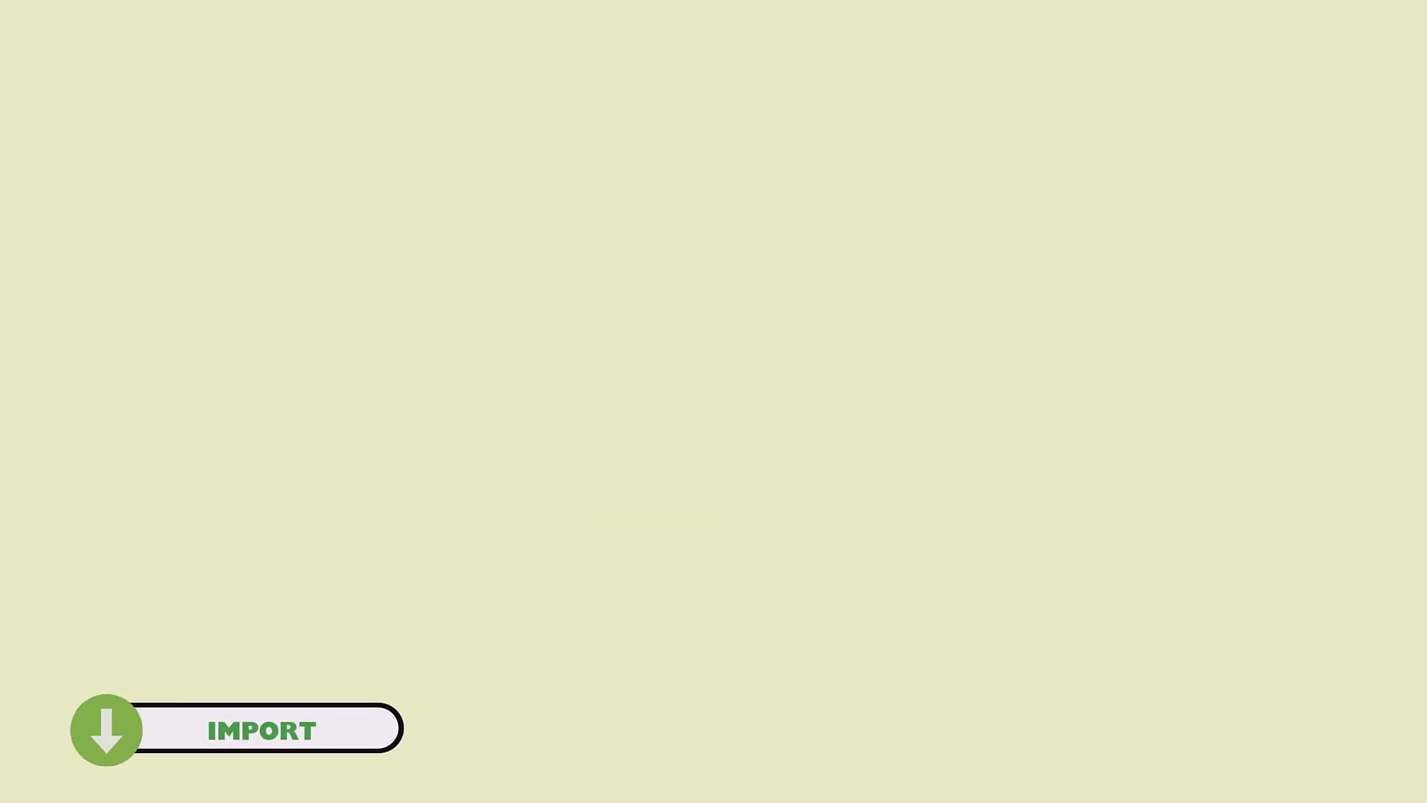
Go through IMPORT to the Products list showing a product updated from Shopify with Success status.
click(259, 728)
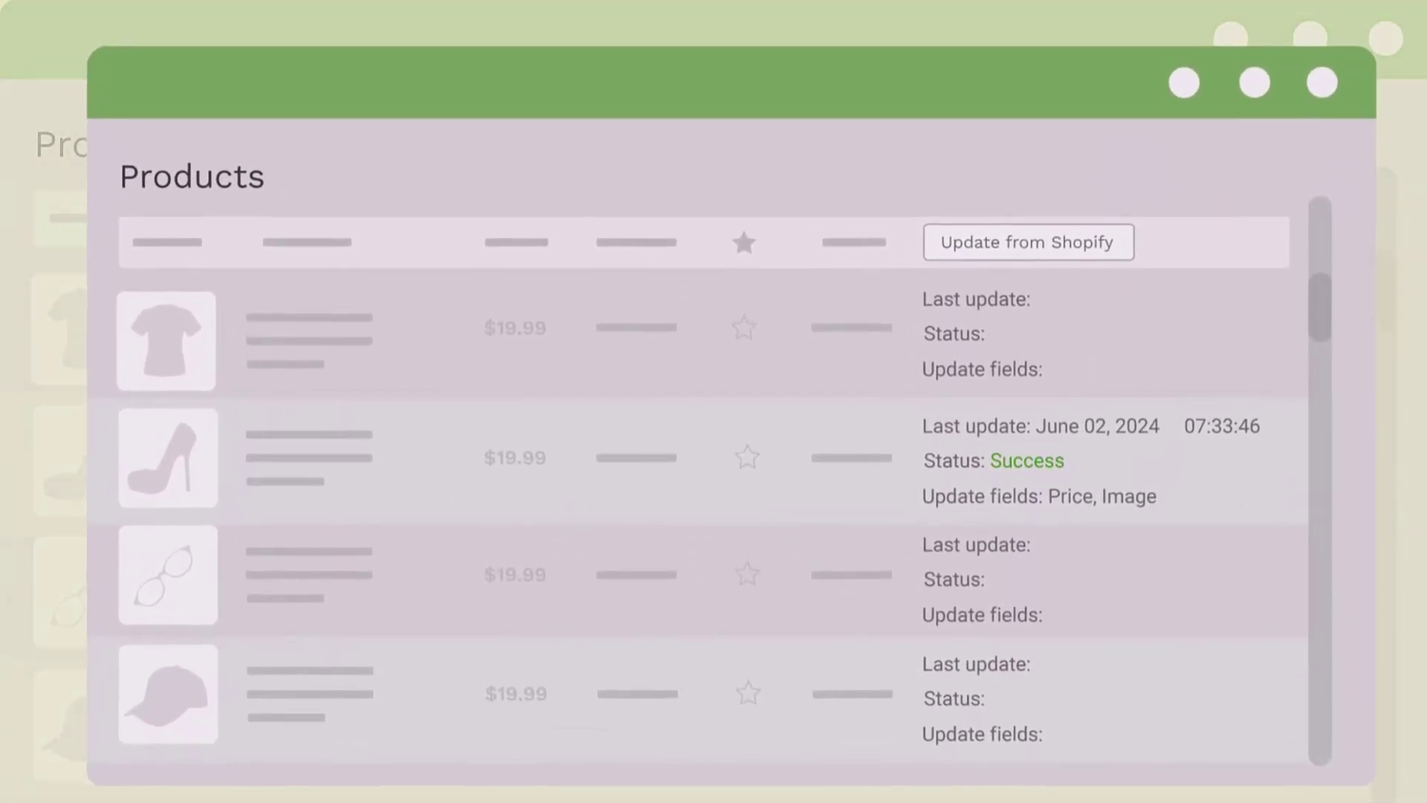
Sync Price and Images from Shopify so a third product shows a Success status.
click(1027, 240)
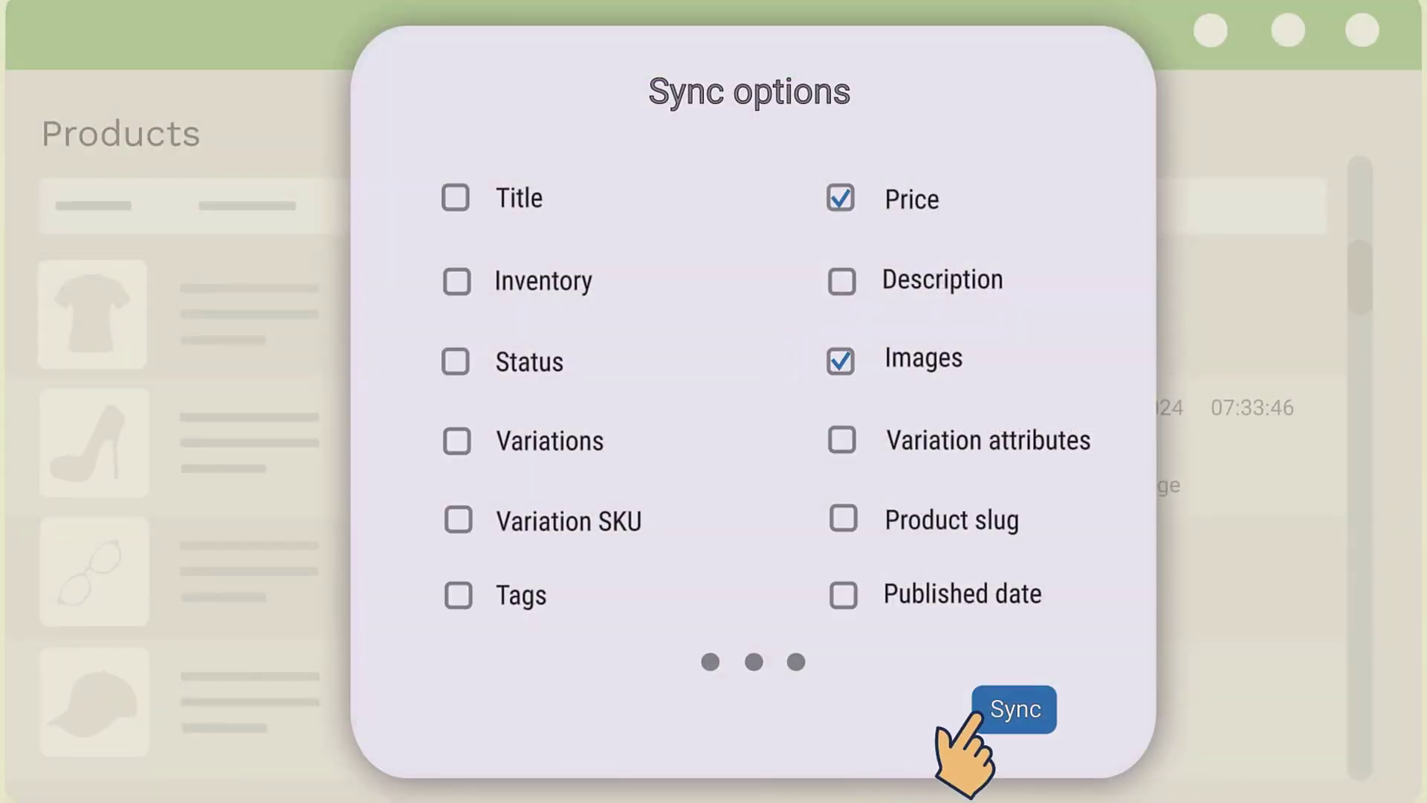
click(1013, 709)
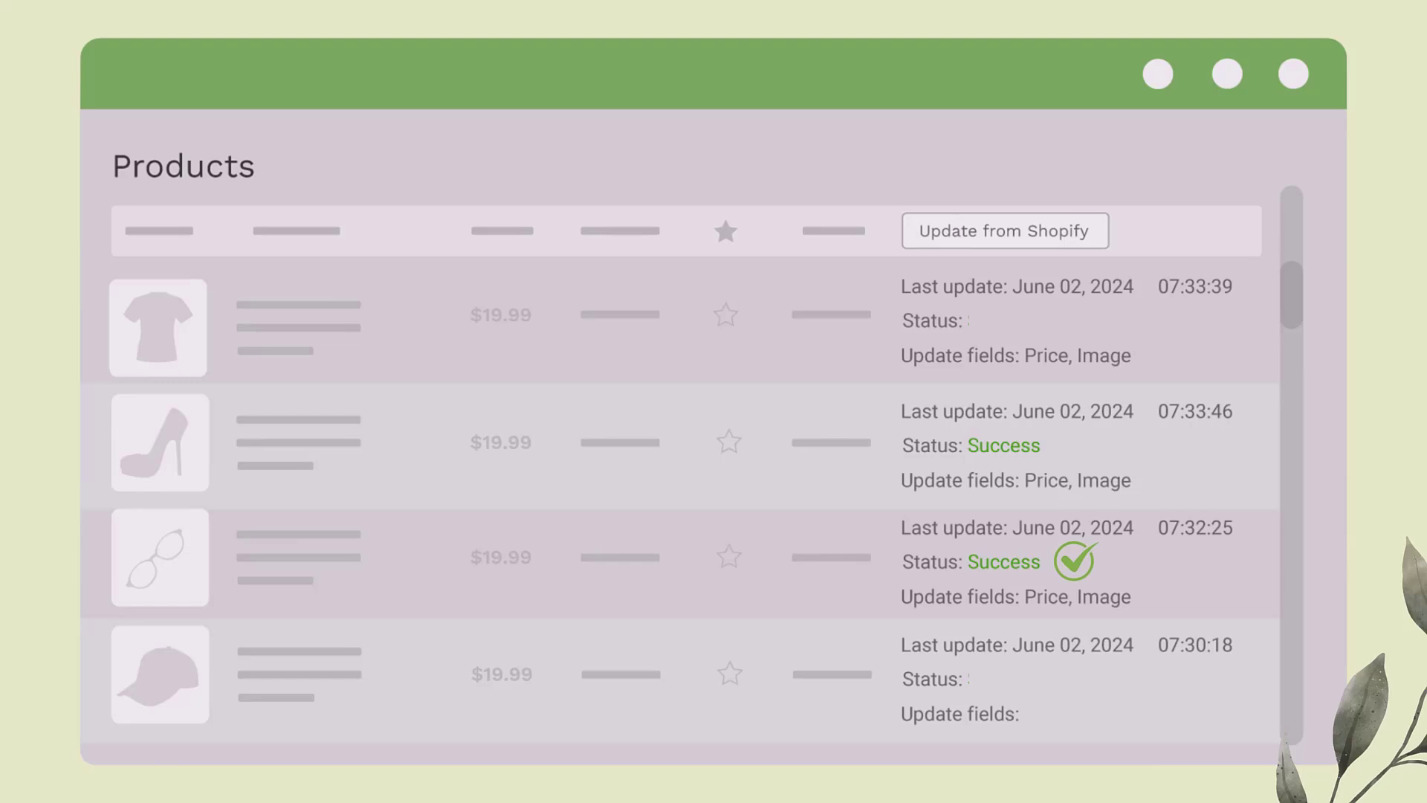